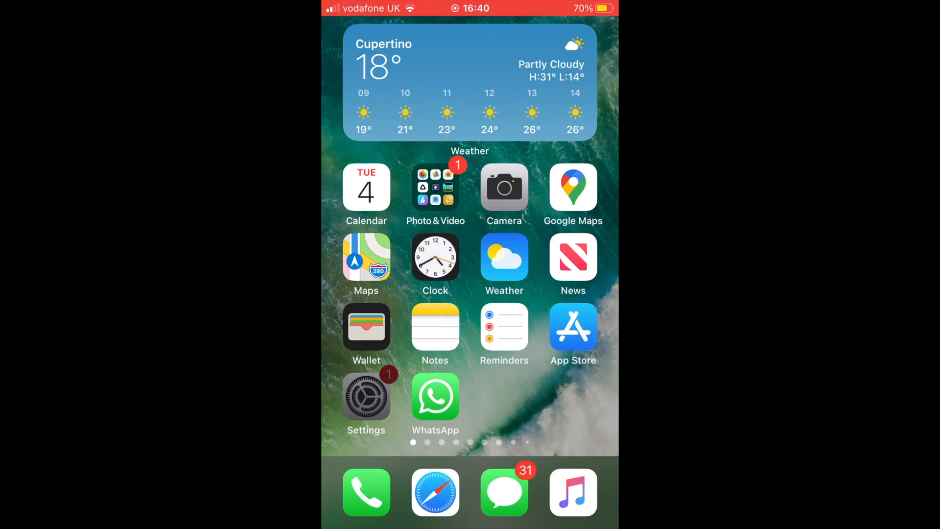
Launch Settings from the home screen to reach the main list.
{"action": "left_click", "coordinate": [366, 397]}
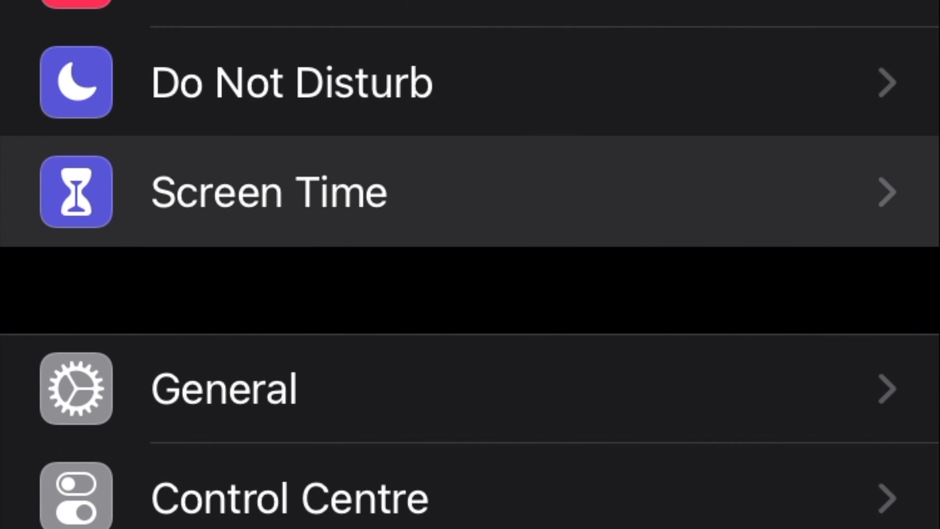
Reach the Always Allowed page under Screen Time, listing Phone, Messages, FaceTime and Maps.
{"action": "left_click", "coordinate": [264, 192]}
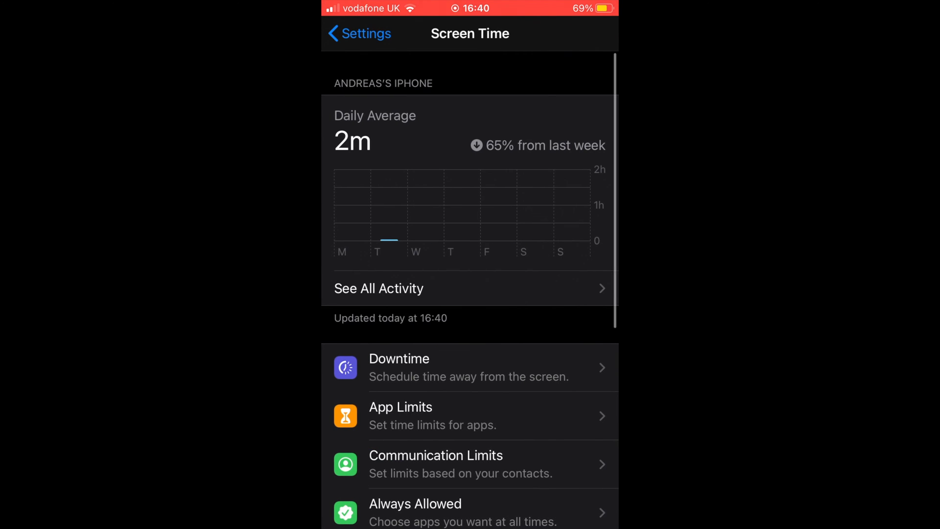
{"action": "scroll", "scroll_direction": "down", "scroll_amount": 3}
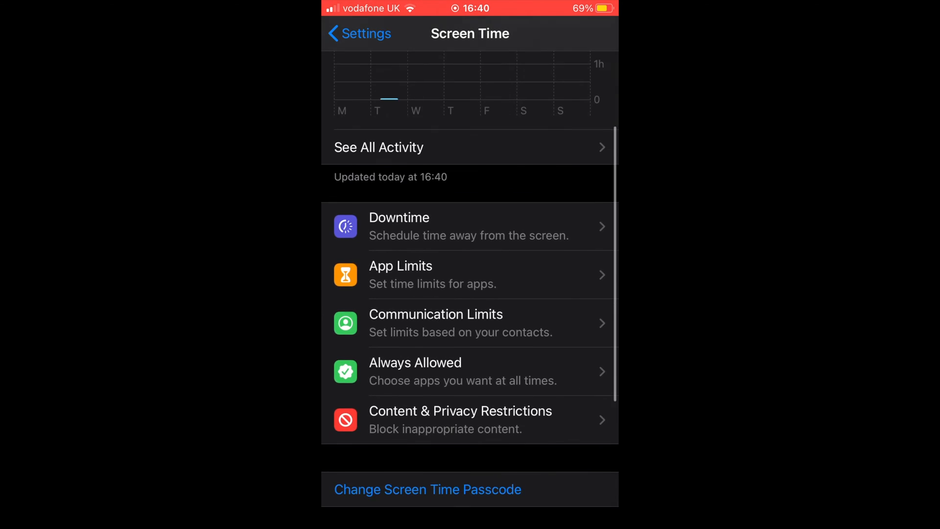
{"action": "scroll", "scroll_direction": "down", "scroll_amount": 3}
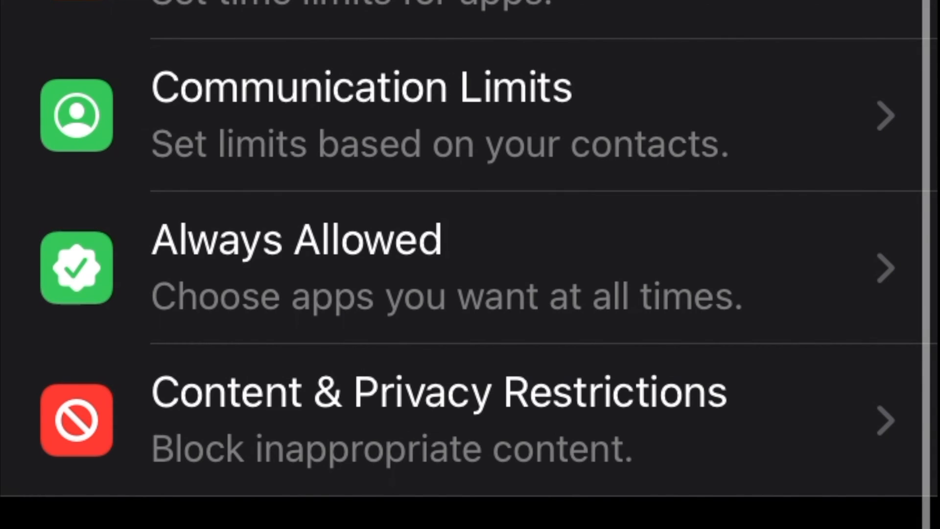
{"action": "left_click", "coordinate": [294, 239]}
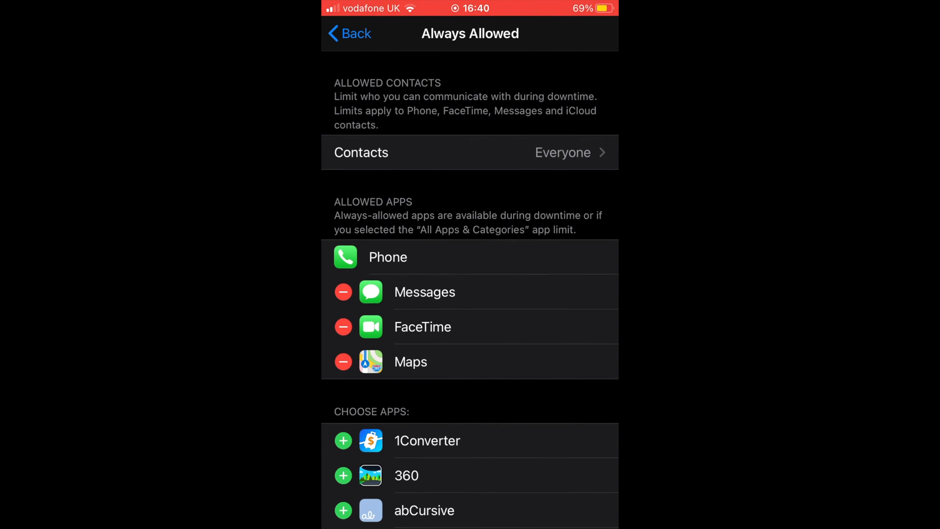
Add Cardboard Camera, Edge, Epson iPrint and Google Photos as allowed apps, then go back to Settings.
{"action": "scroll", "scroll_direction": "down", "scroll_amount": 3}
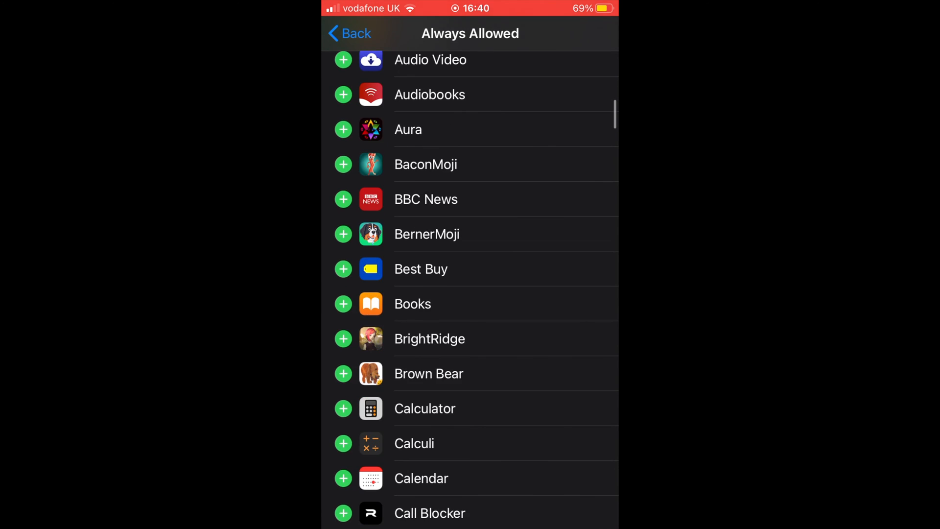
{"action": "scroll", "scroll_direction": "down", "scroll_amount": 3}
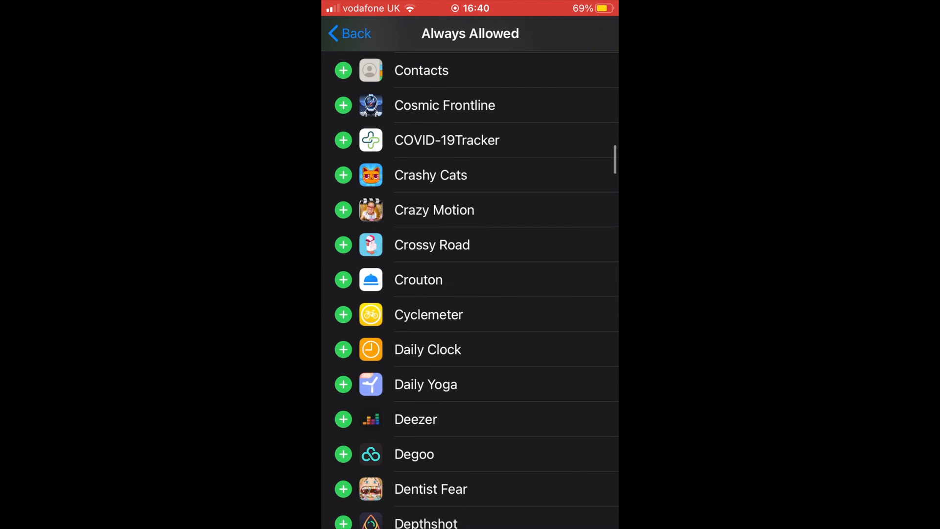
{"action": "scroll", "scroll_direction": "down", "scroll_amount": 3}
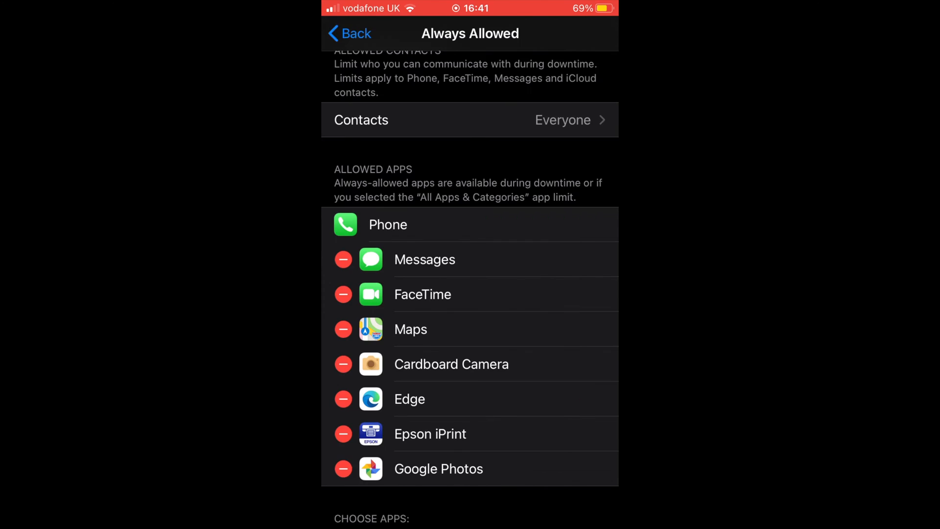
{"action": "left_click", "coordinate": [353, 33]}
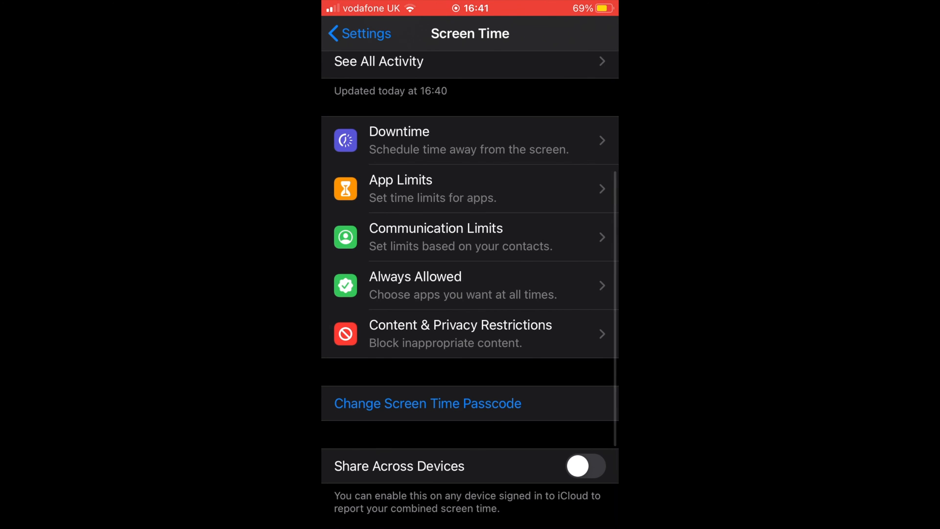
{"action": "left_click", "coordinate": [359, 33]}
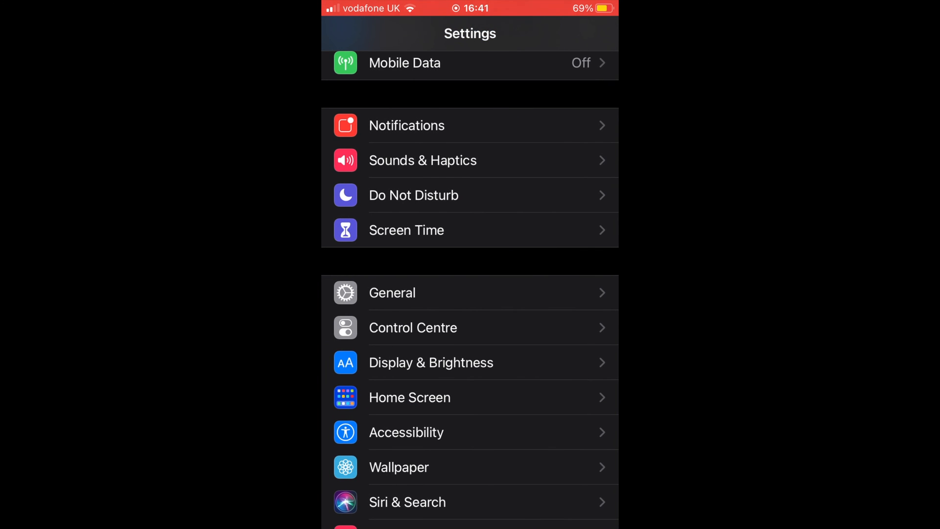